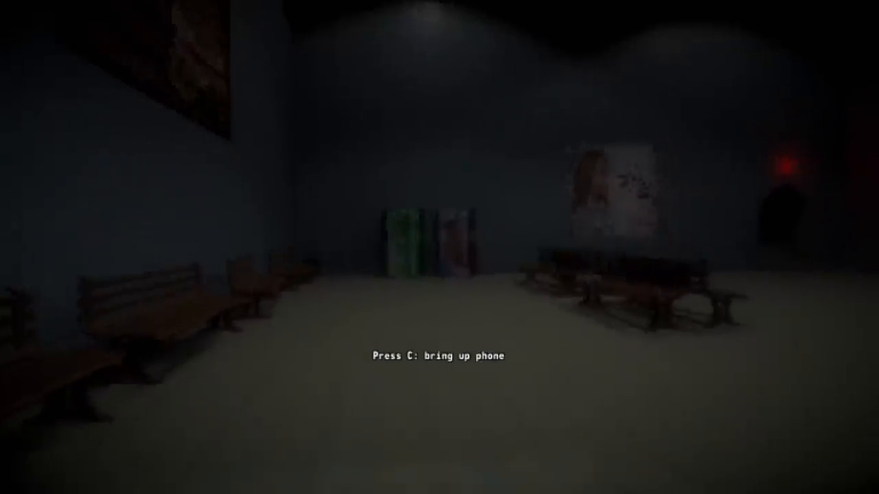
key("c")
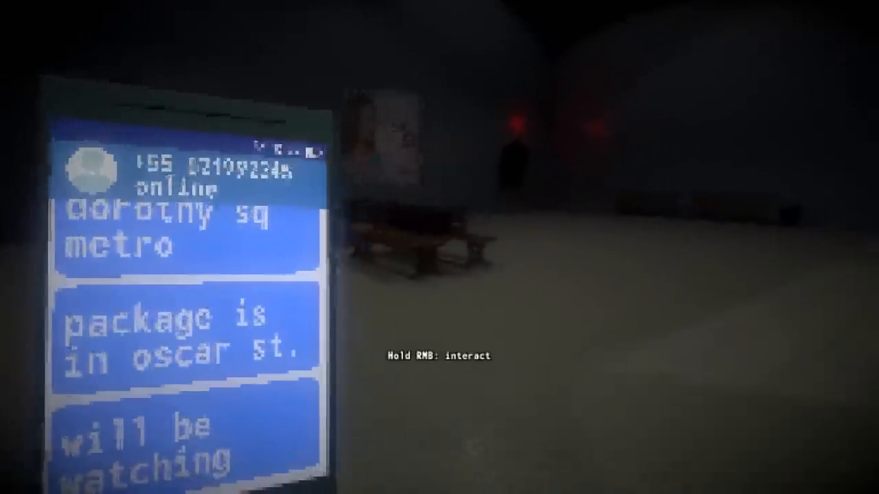